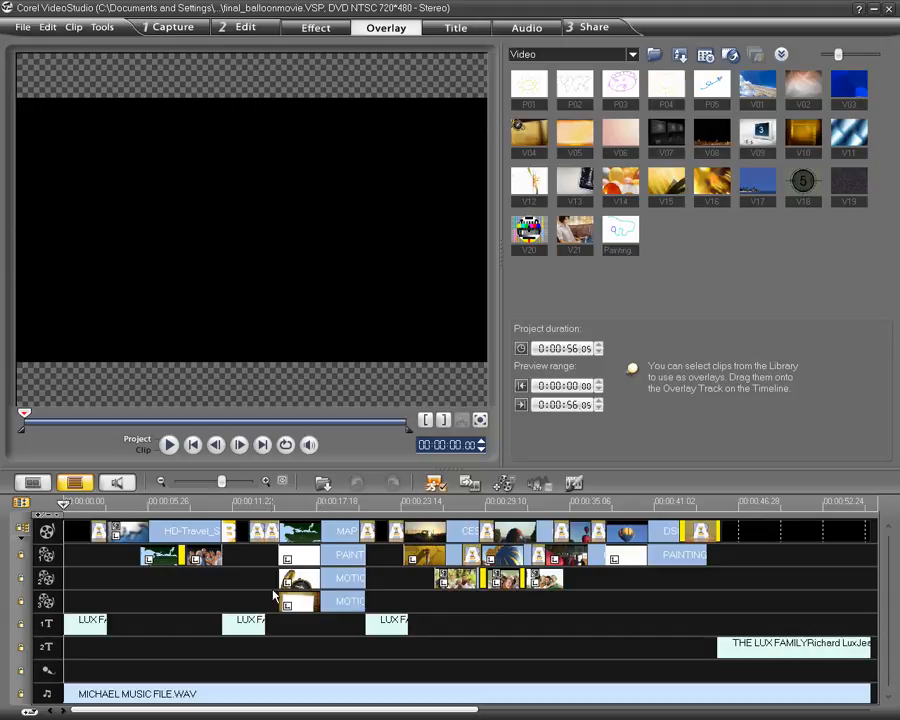
{"action": "mouse_move", "coordinate": [180, 468]}
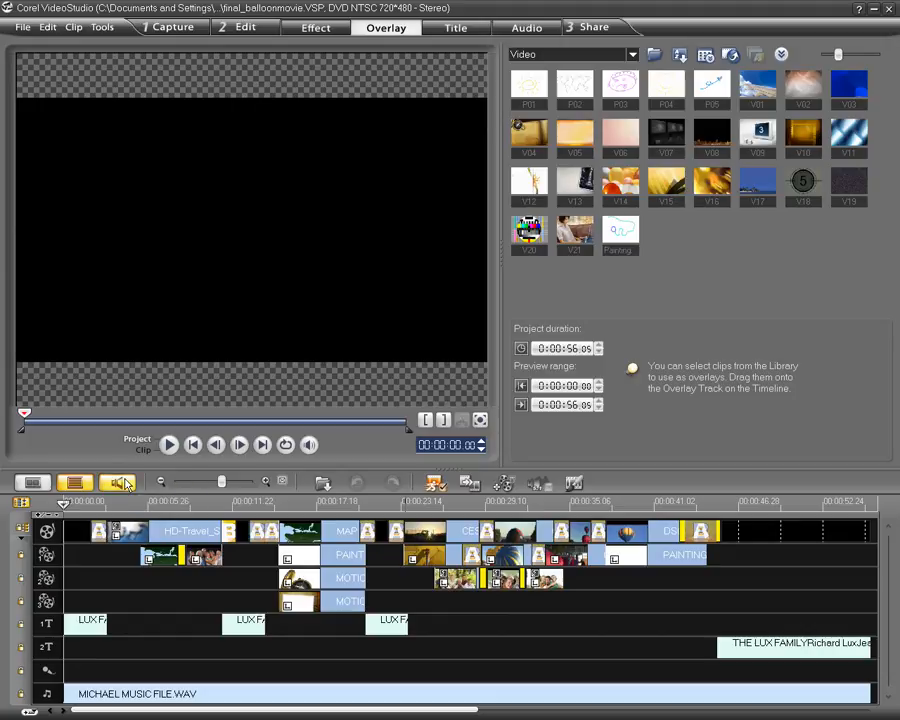
Switch to the surround sound mixer and jump the timeline to about 22 seconds.
{"action": "left_click", "coordinate": [118, 480]}
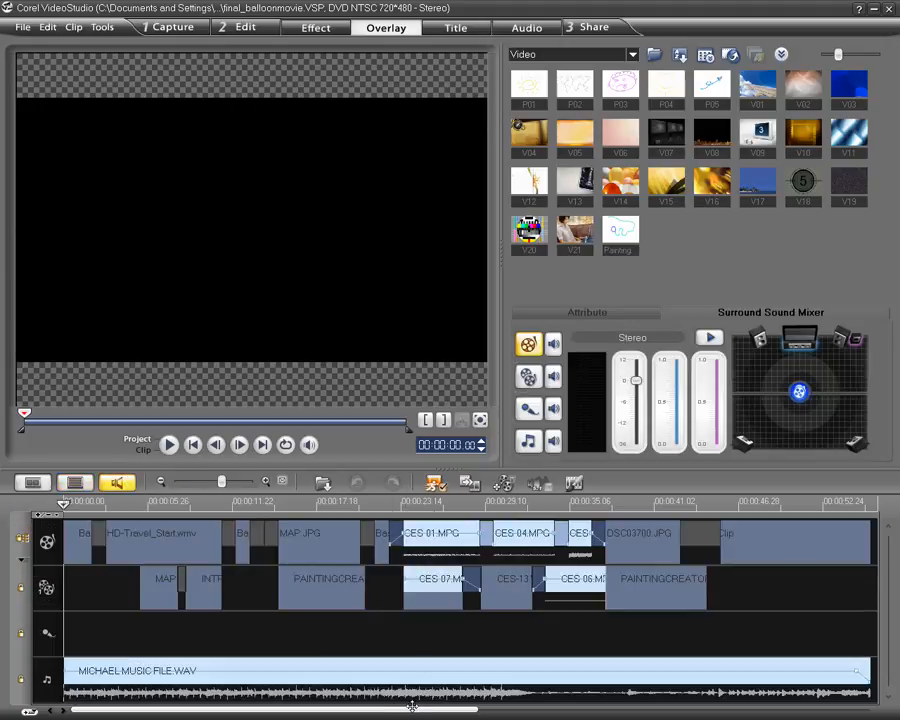
{"action": "mouse_move", "coordinate": [408, 696]}
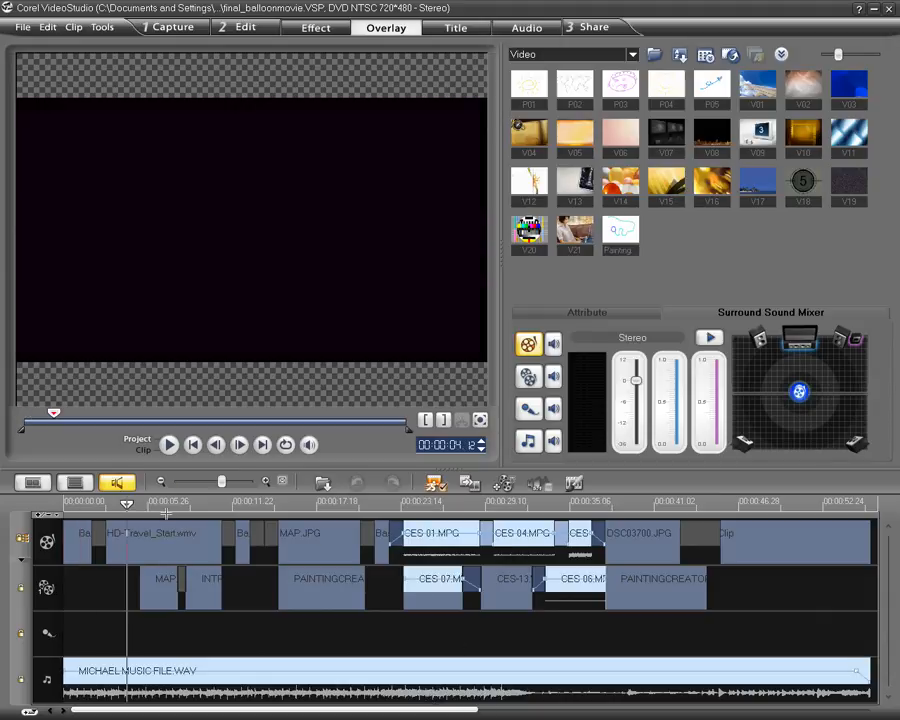
{"action": "left_click", "coordinate": [380, 504]}
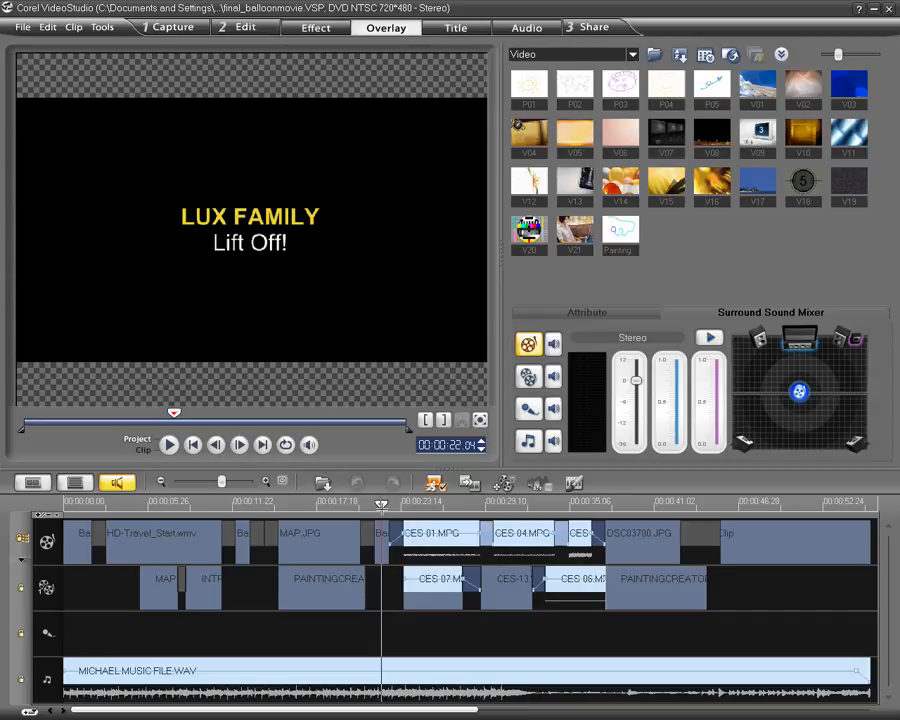
{"action": "mouse_move", "coordinate": [240, 244]}
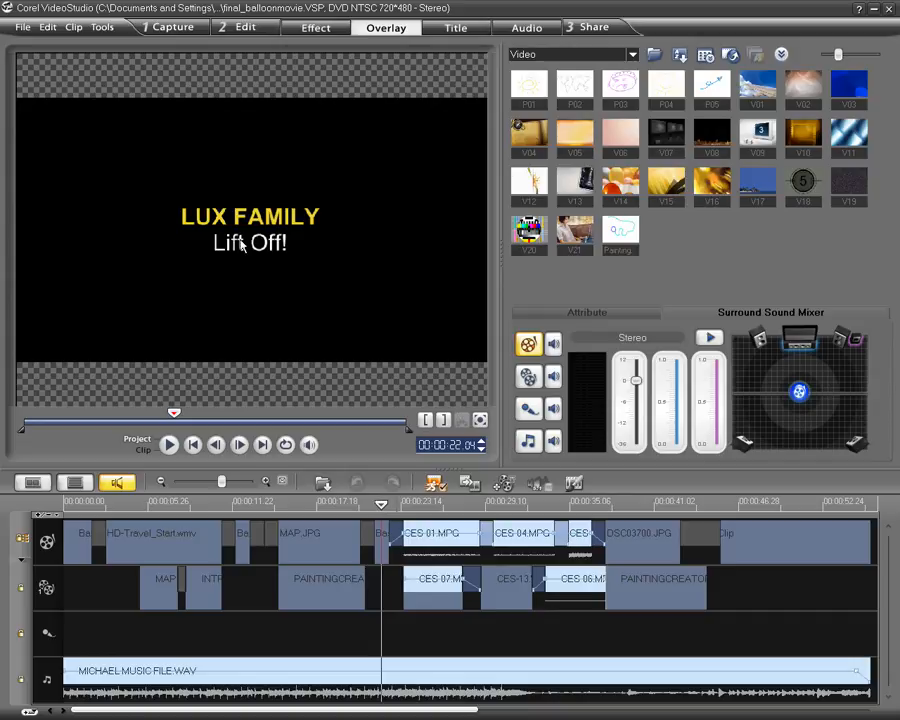
{"action": "mouse_move", "coordinate": [264, 268]}
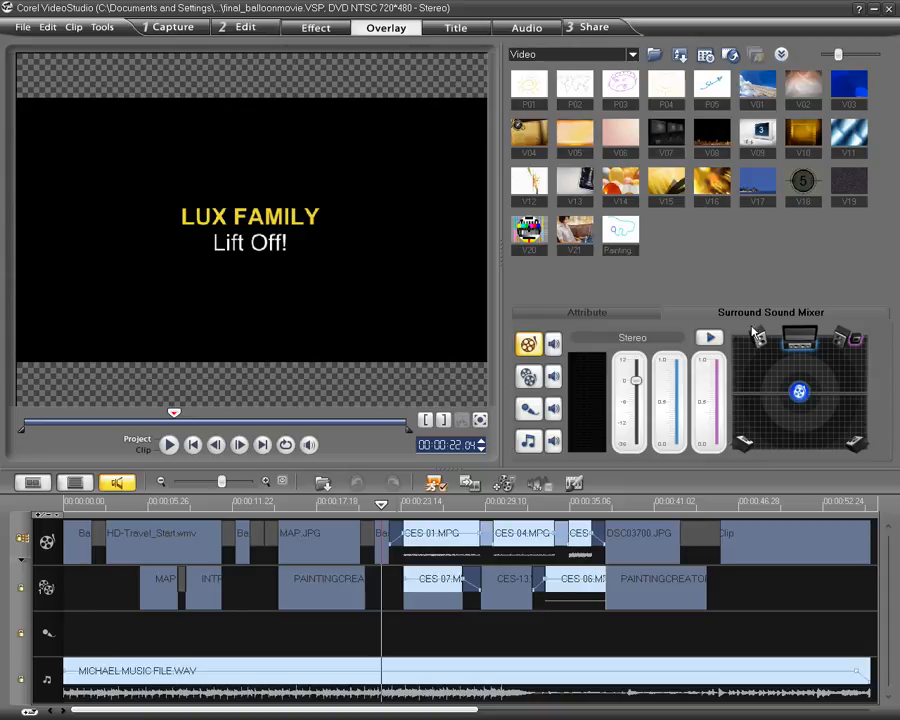
{"action": "mouse_move", "coordinate": [720, 314]}
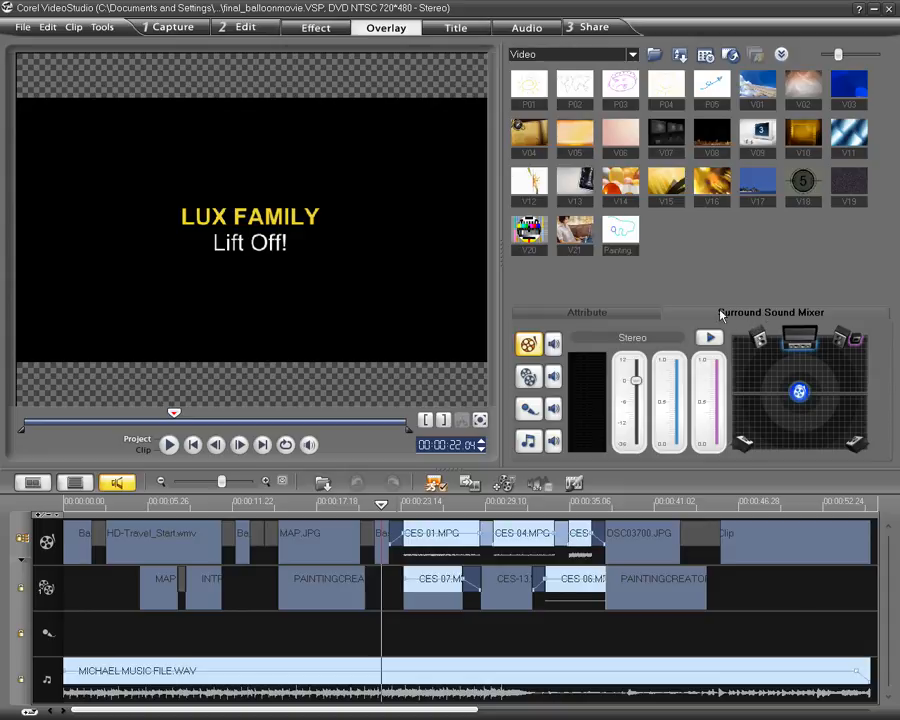
{"action": "mouse_move", "coordinate": [724, 318]}
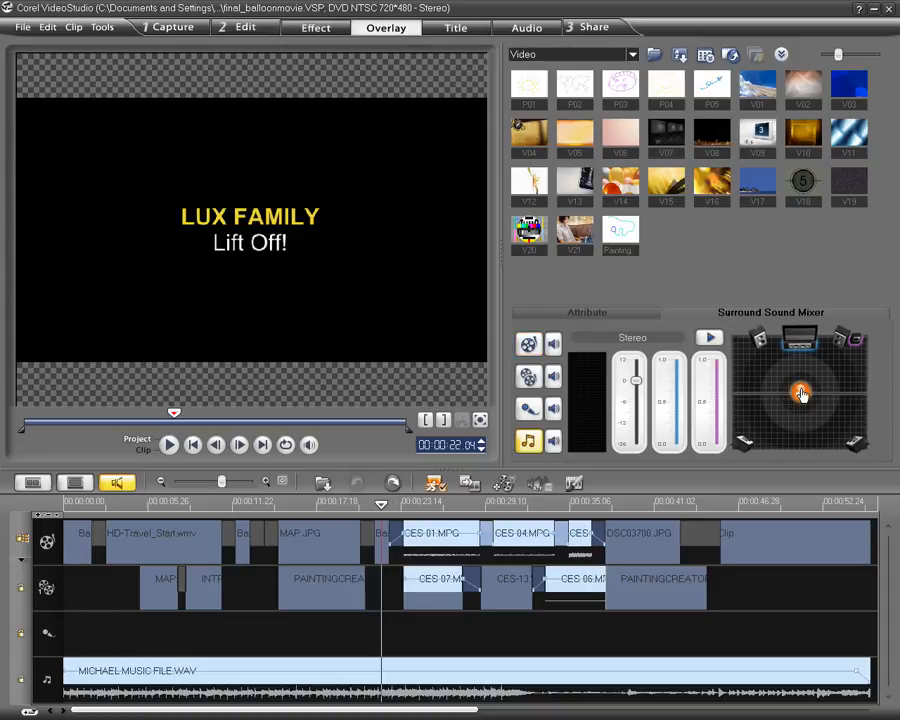
Drag the music's puck around the surround field during playback, recording panning keyframes.
{"action": "left_click_drag", "start_coordinate": [800, 390], "coordinate": [780, 392]}
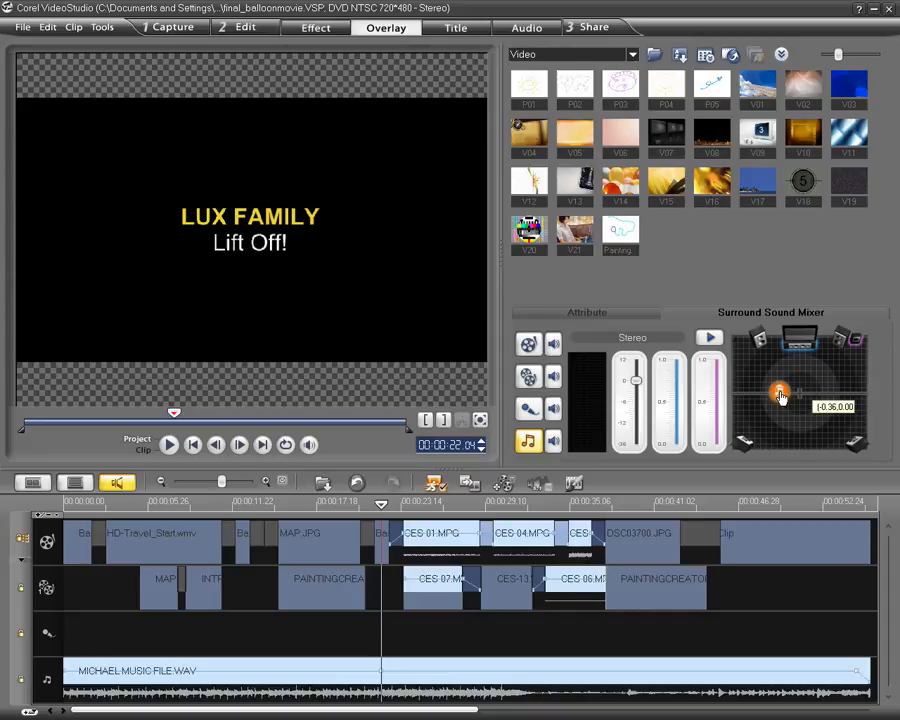
{"action": "left_click_drag", "start_coordinate": [780, 392], "coordinate": [770, 392]}
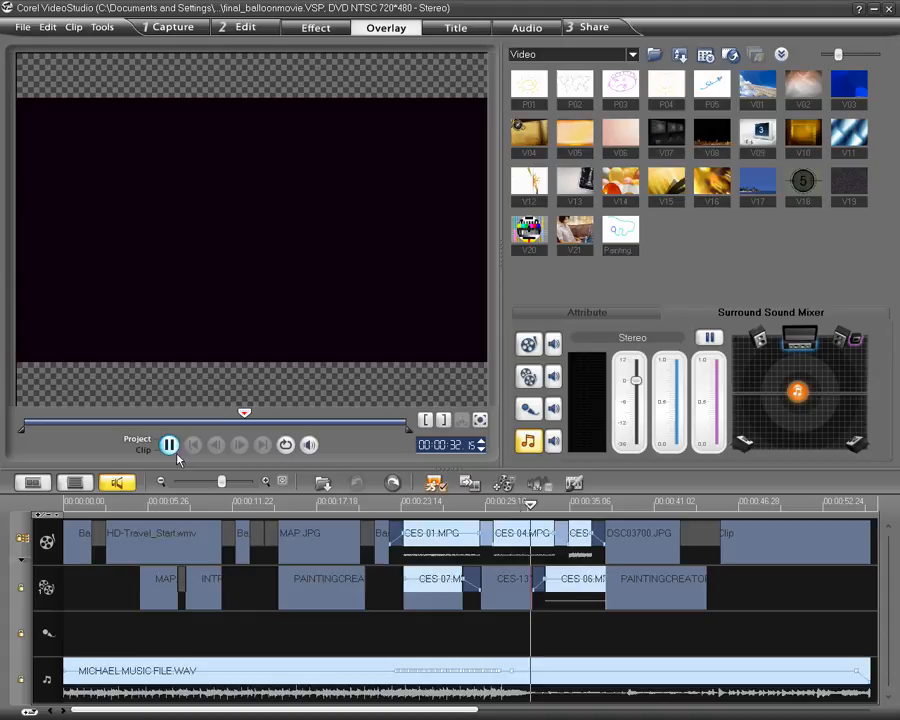
Stop playback and choose Surround mode, raising the project-settings warning.
{"action": "left_click", "coordinate": [168, 444]}
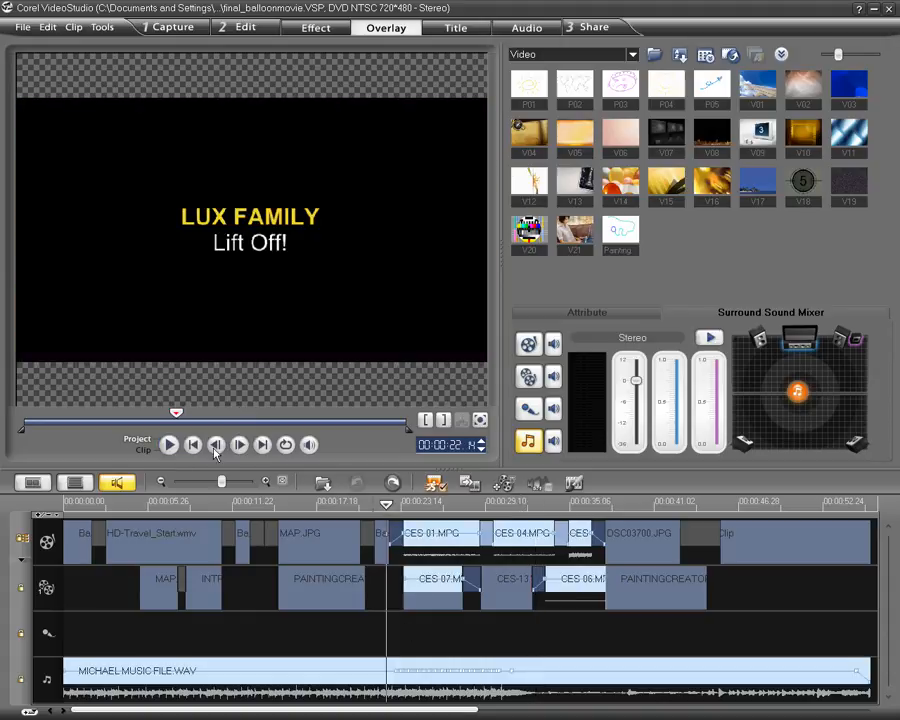
{"action": "left_click", "coordinate": [168, 444]}
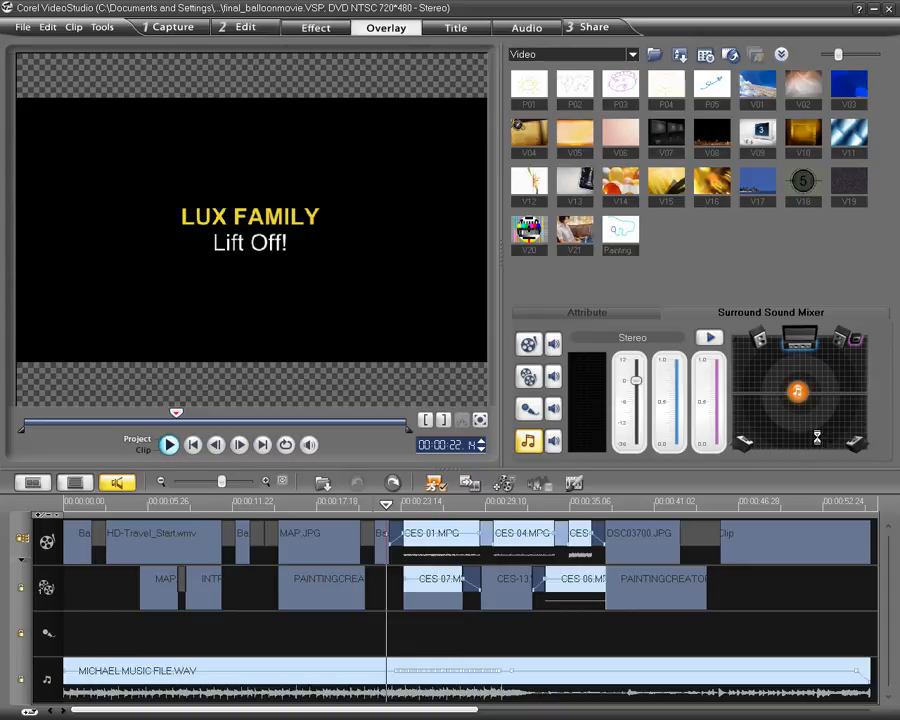
{"action": "left_click", "coordinate": [168, 444]}
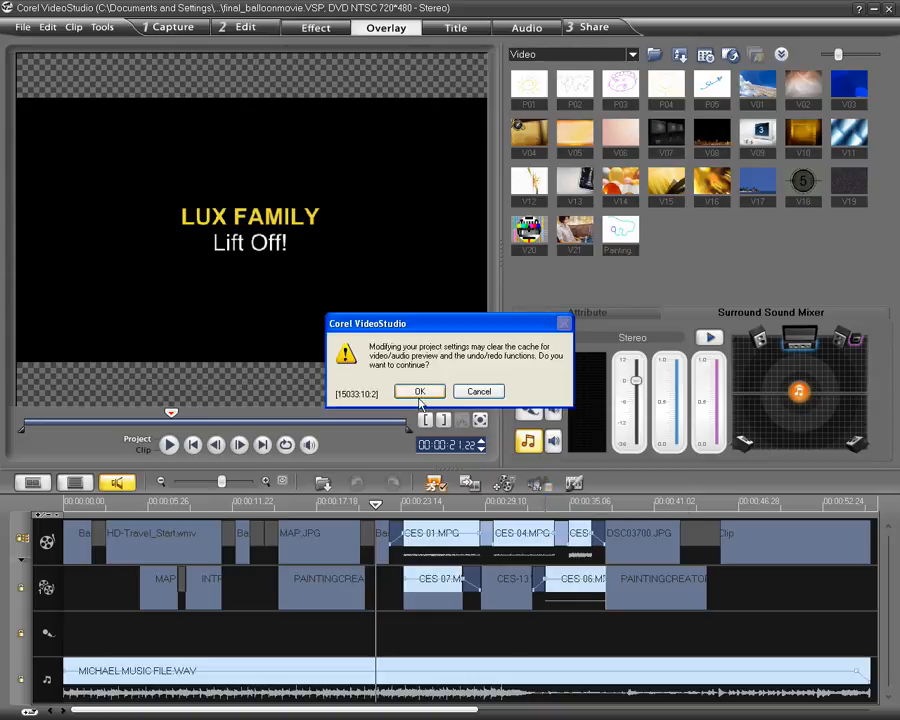
Confirm the switch to surround audio, play the project and pan the music through the field.
{"action": "left_click", "coordinate": [420, 390]}
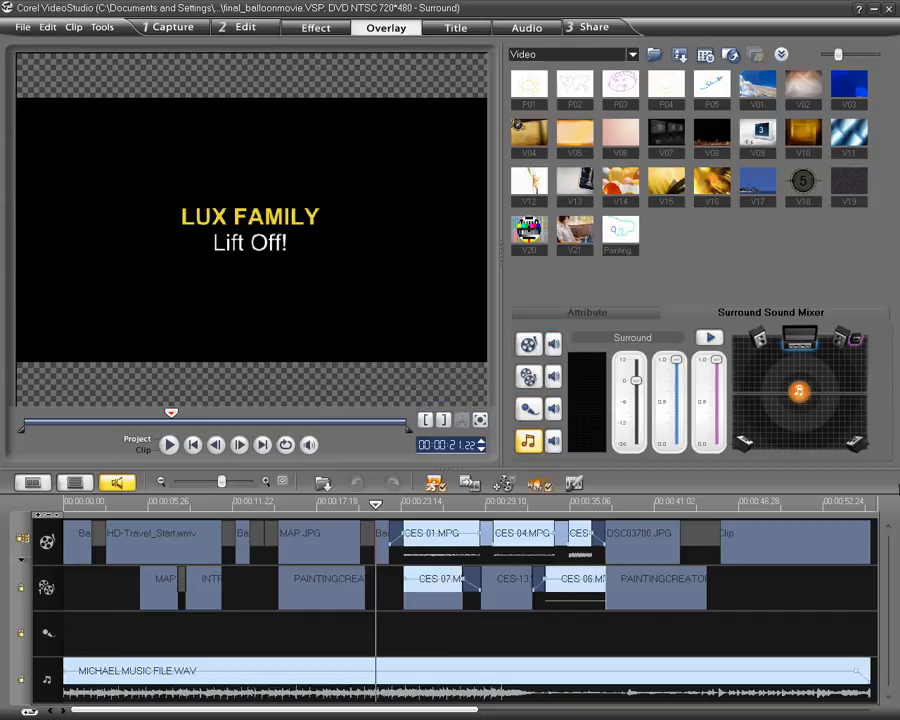
{"action": "mouse_move", "coordinate": [784, 432]}
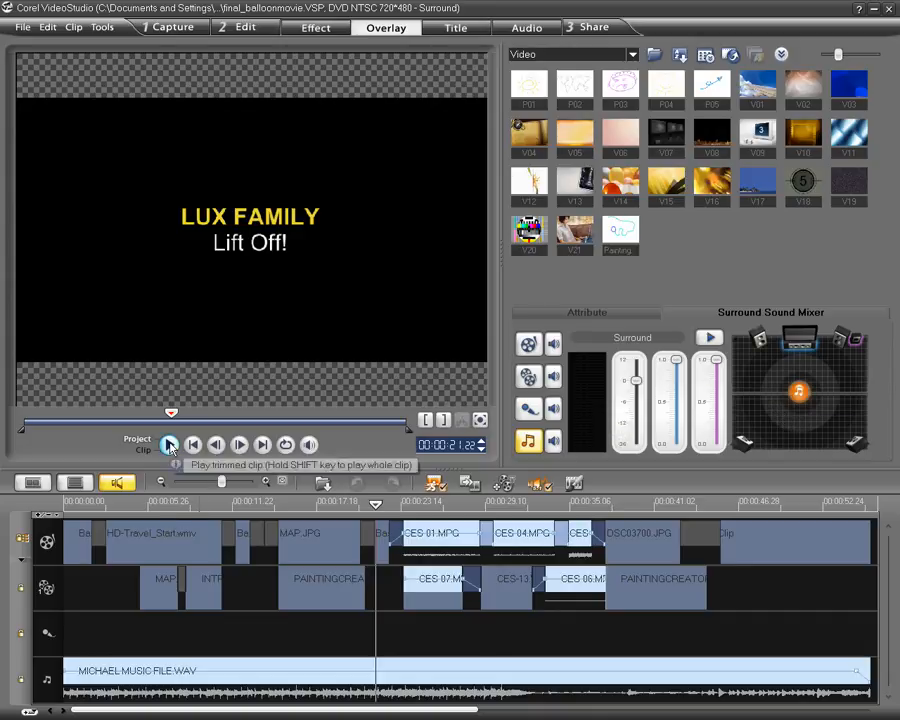
{"action": "left_click", "coordinate": [168, 444]}
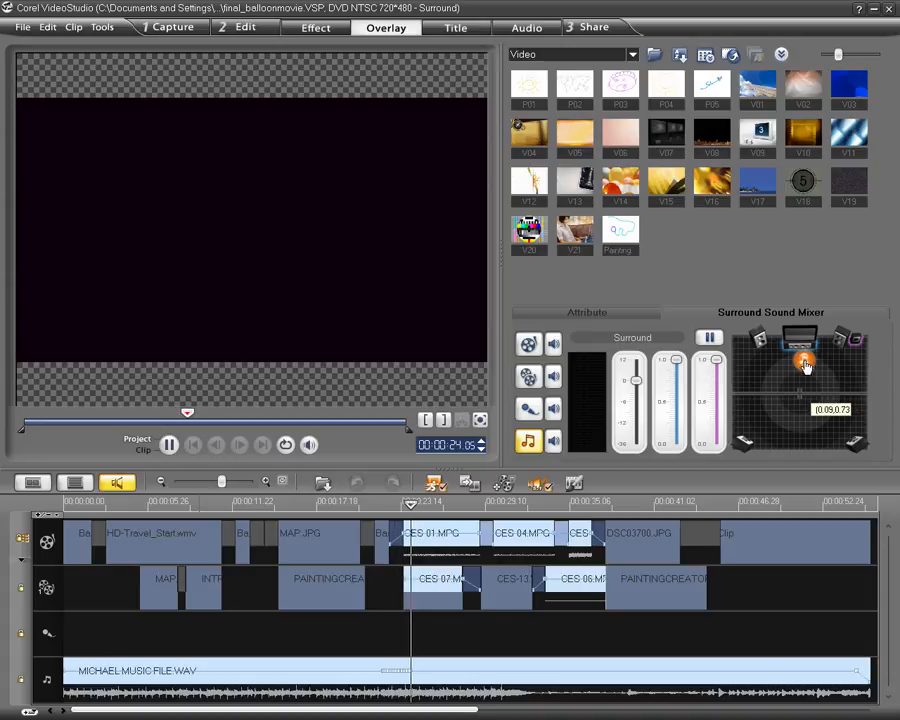
{"action": "left_click_drag", "start_coordinate": [804, 362], "coordinate": [840, 392]}
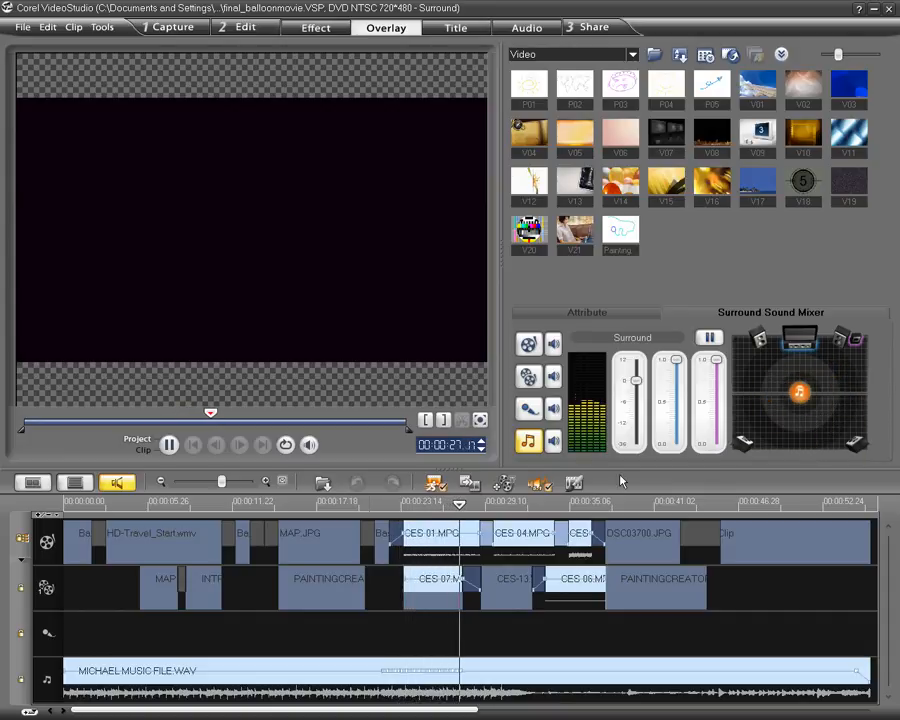
Stop playback and move to the Share workspace for the finished project.
{"action": "left_click", "coordinate": [168, 444]}
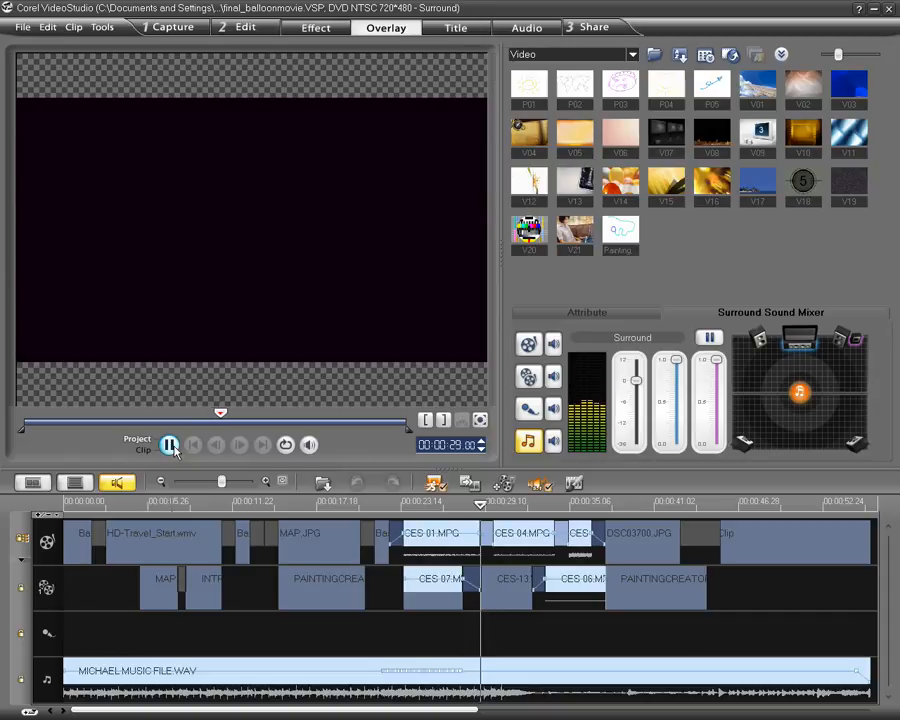
{"action": "left_click", "coordinate": [170, 444]}
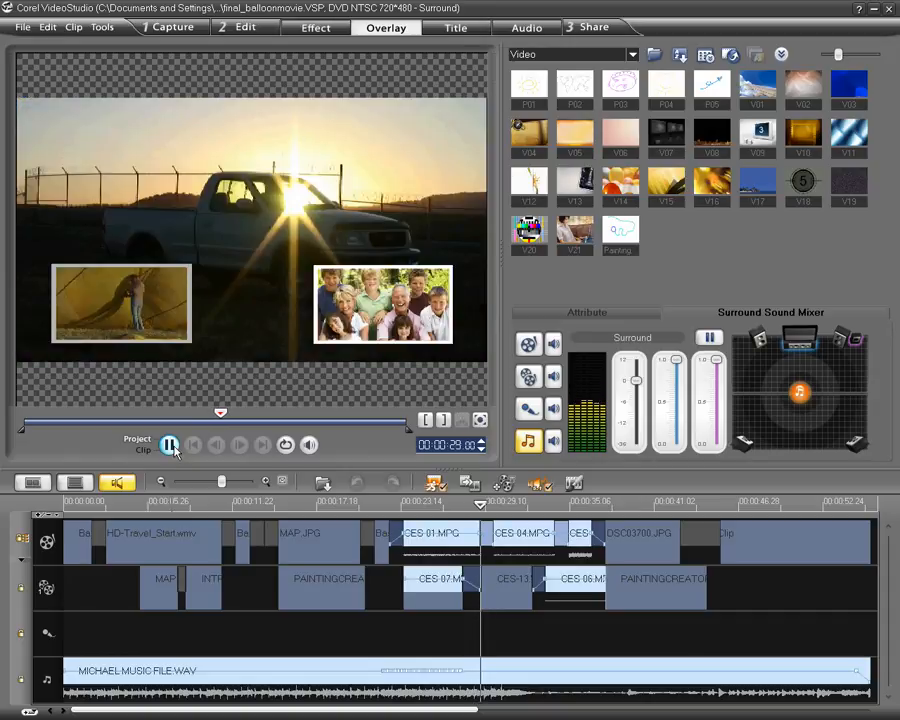
{"action": "left_click", "coordinate": [608, 28]}
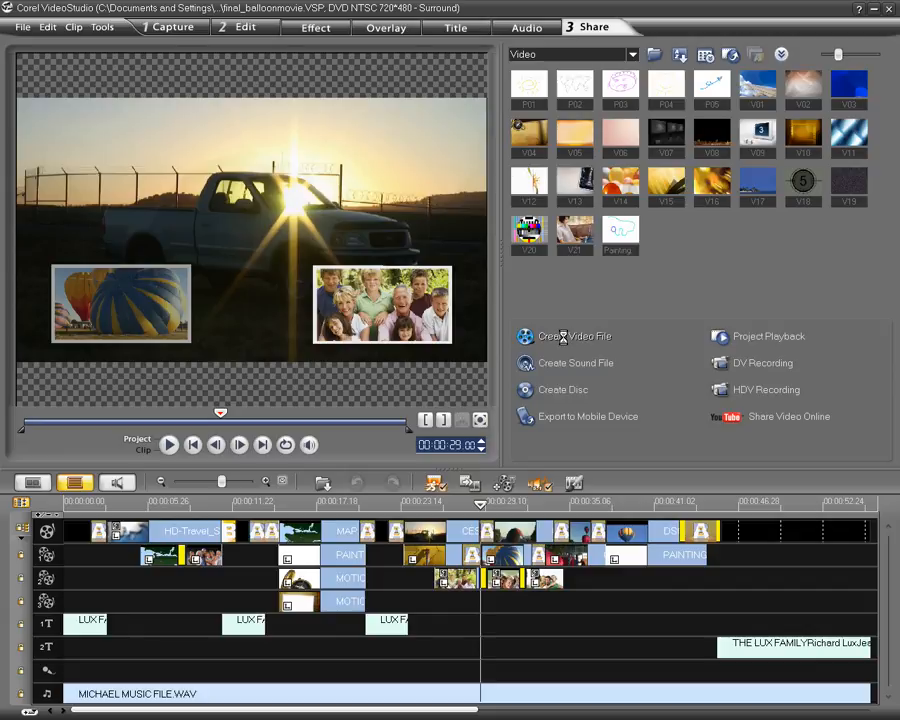
Start an AVCHD NTSC HD 1920 export and view its compression settings with Dolby Digital audio.
{"action": "left_click", "coordinate": [574, 336]}
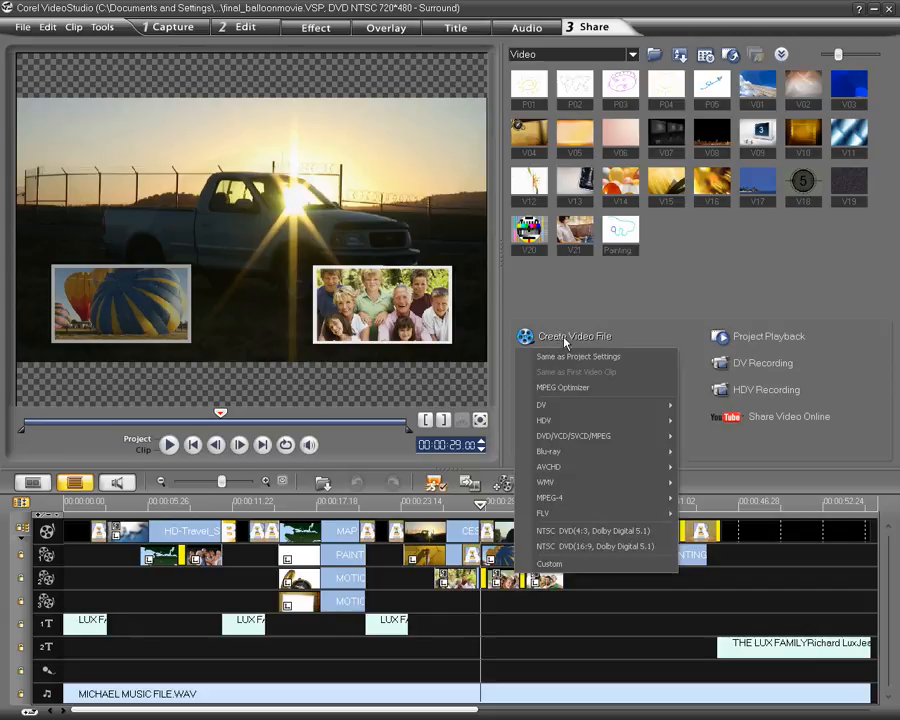
{"action": "mouse_move", "coordinate": [548, 466]}
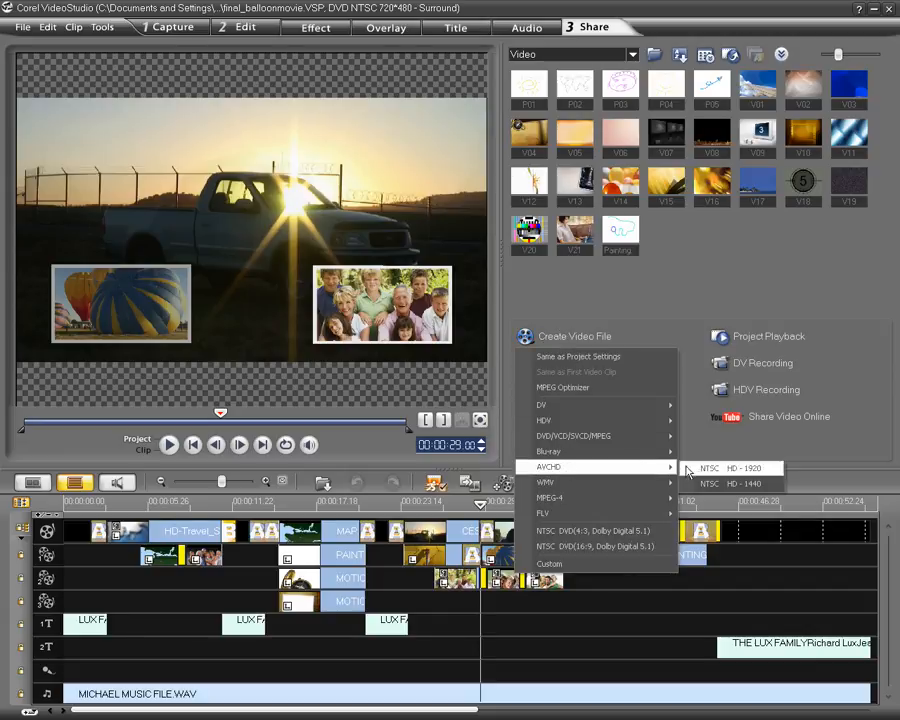
{"action": "left_click", "coordinate": [734, 468]}
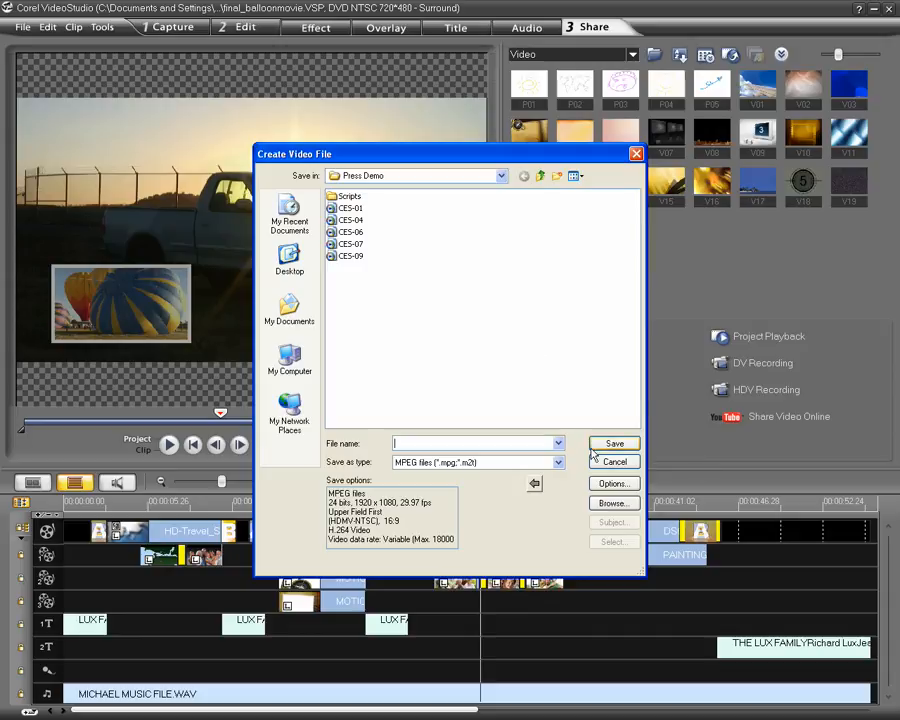
{"action": "left_click", "coordinate": [614, 482]}
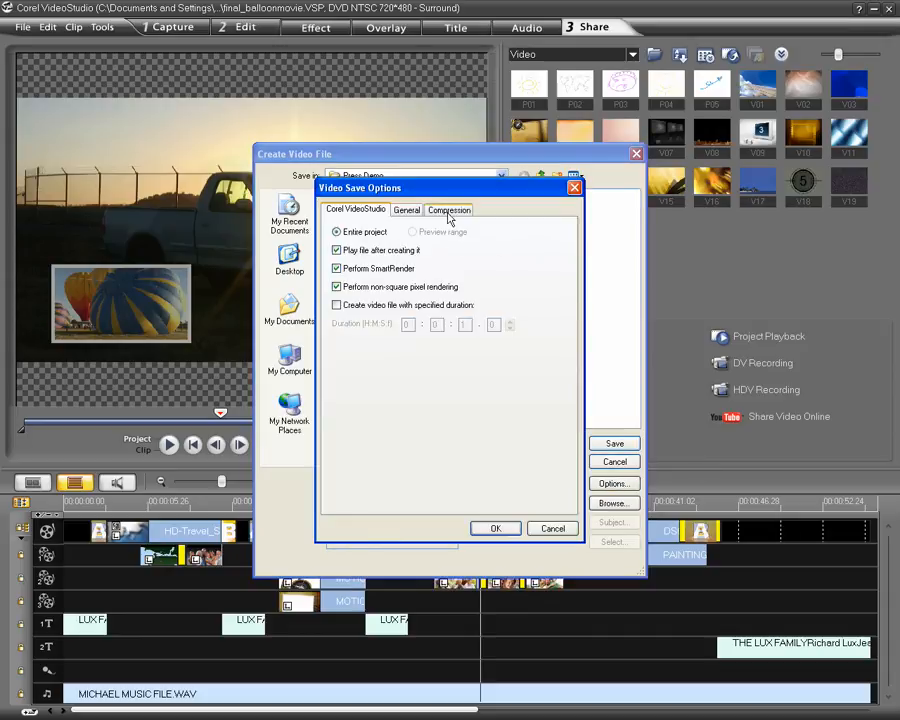
{"action": "left_click", "coordinate": [448, 210]}
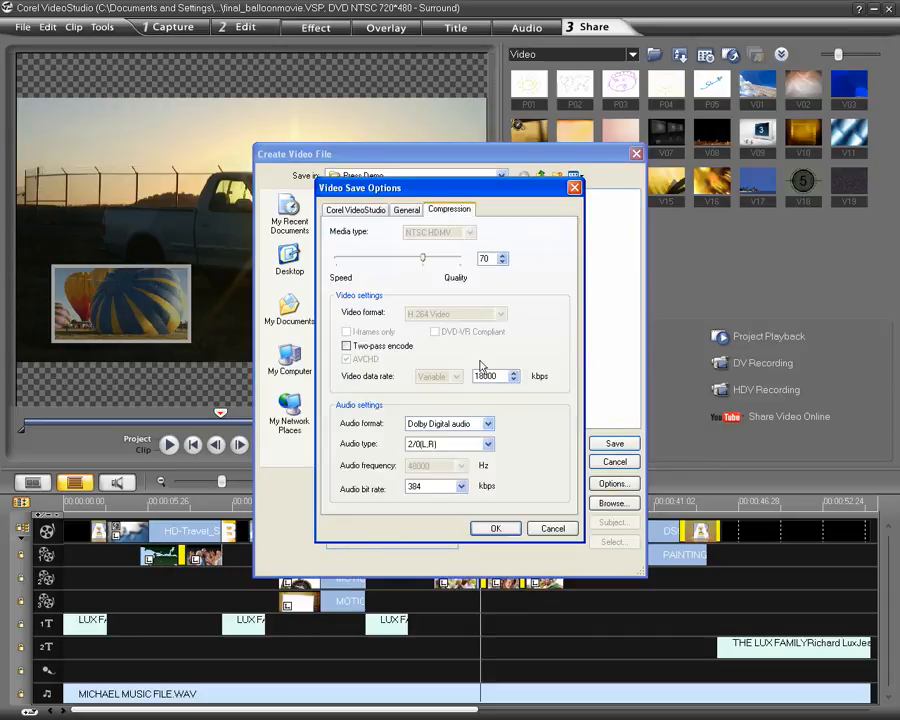